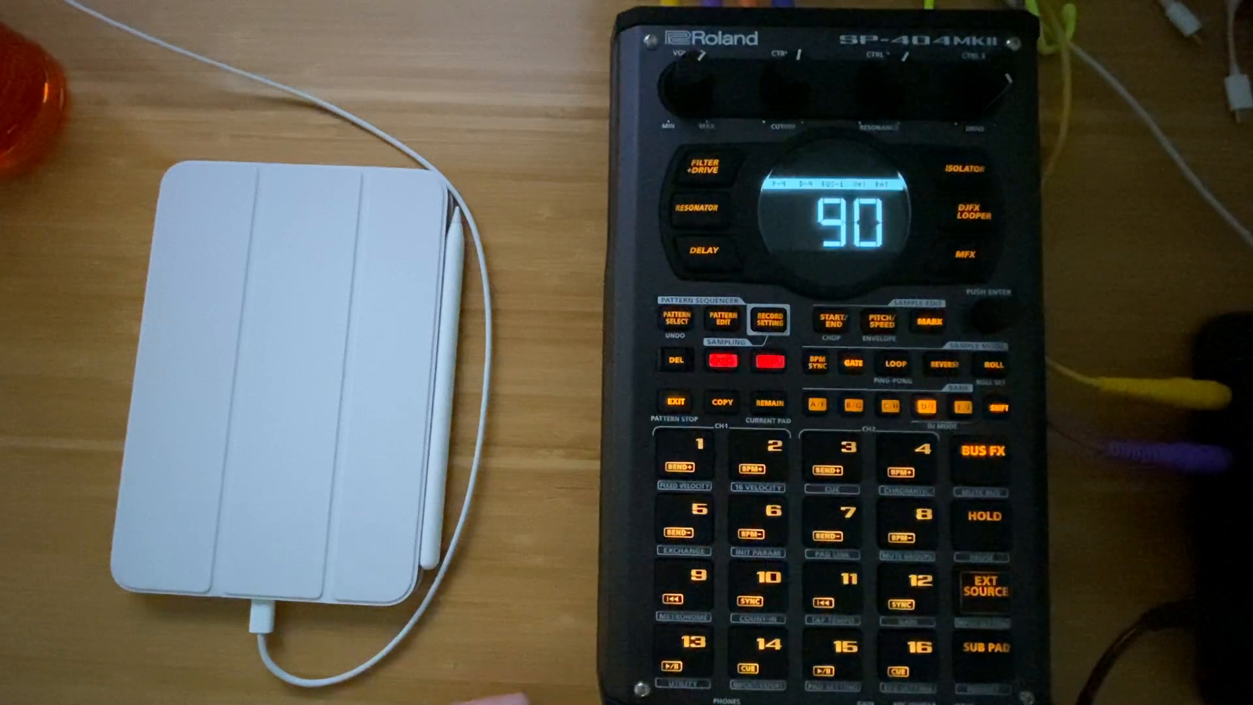
Copy pattern D2 to D3 and set its recording to 115 BPM, 4 bars
{"action": "left_click", "coordinate": [678, 318]}
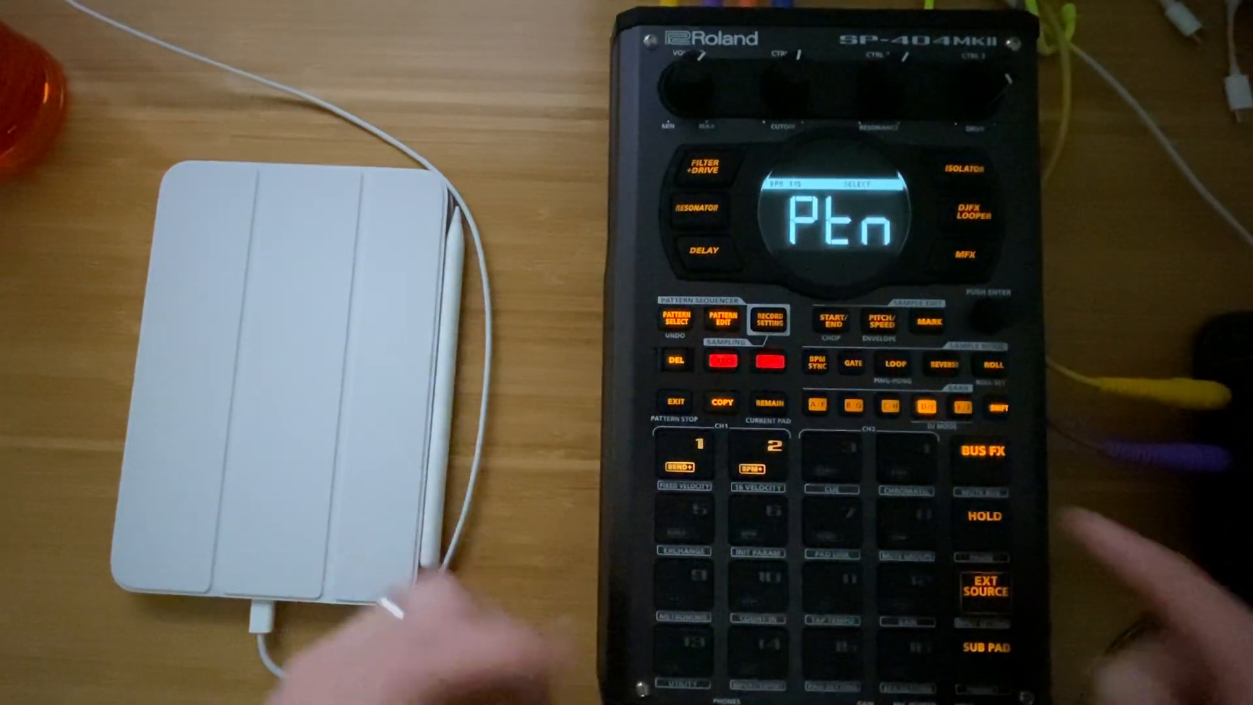
{"action": "left_click", "coordinate": [756, 452]}
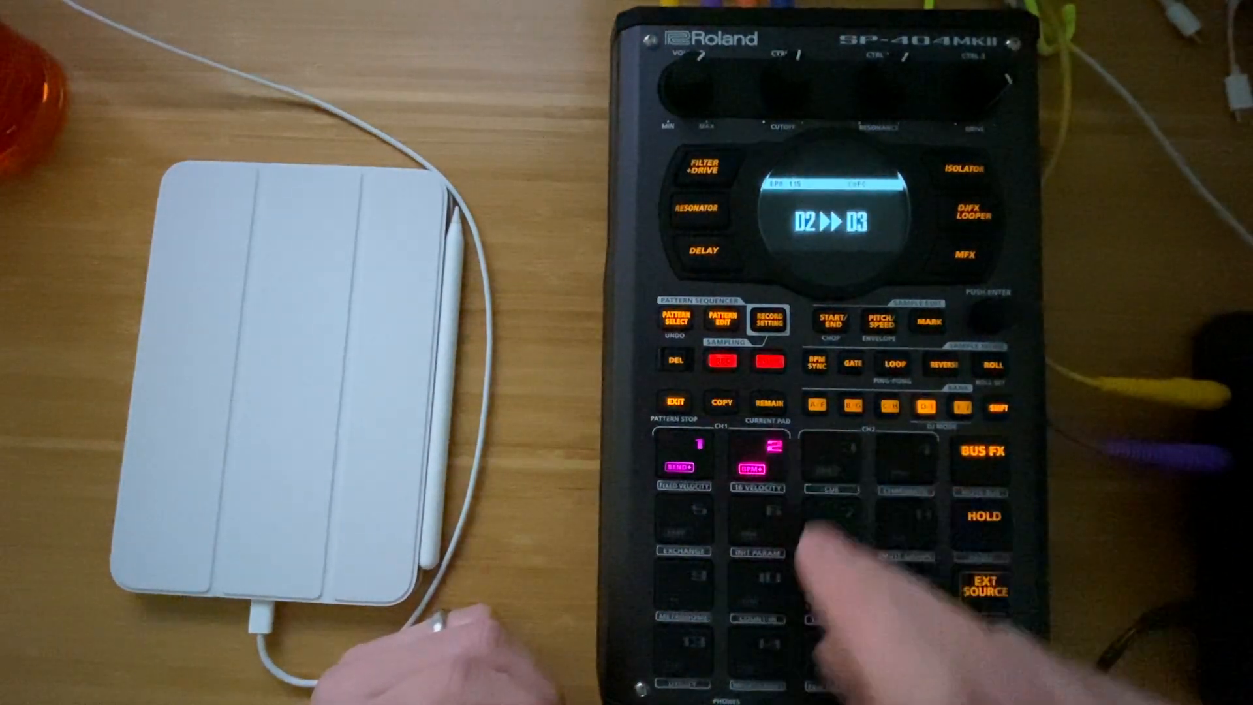
{"action": "left_click", "coordinate": [677, 320]}
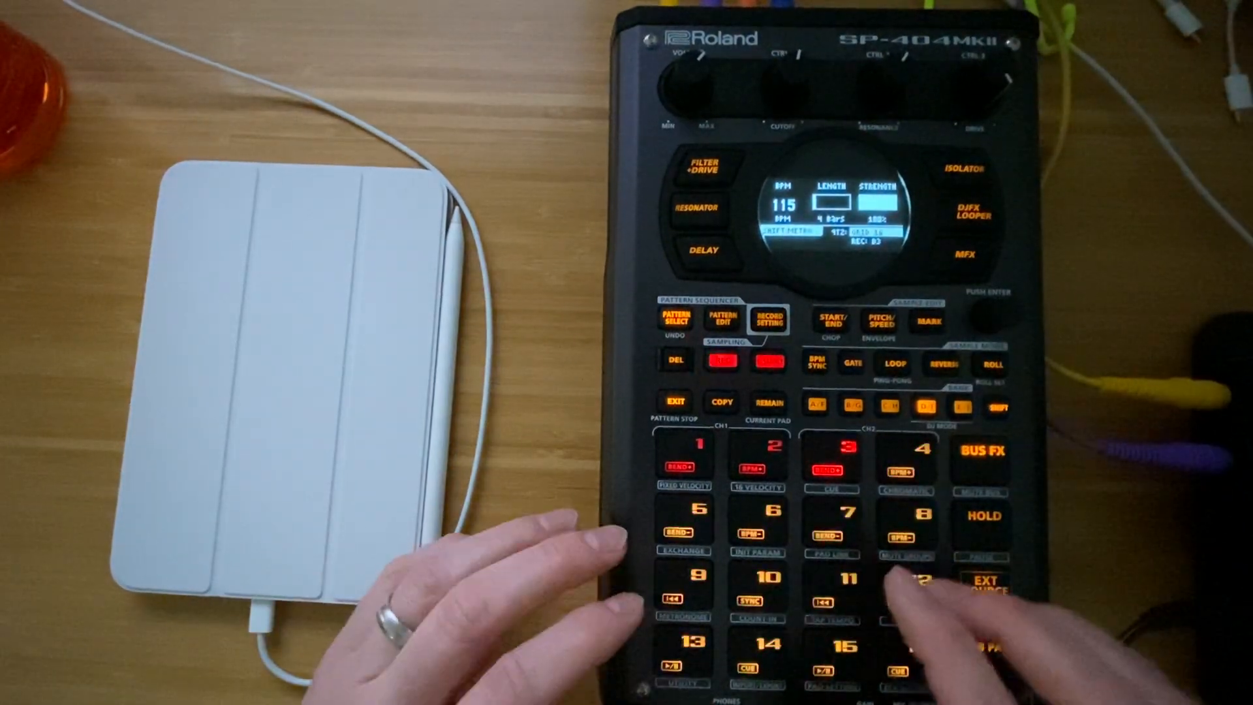
Confirm the record settings so D3 waits in REC standby at 1.1
{"action": "left_click", "coordinate": [722, 360]}
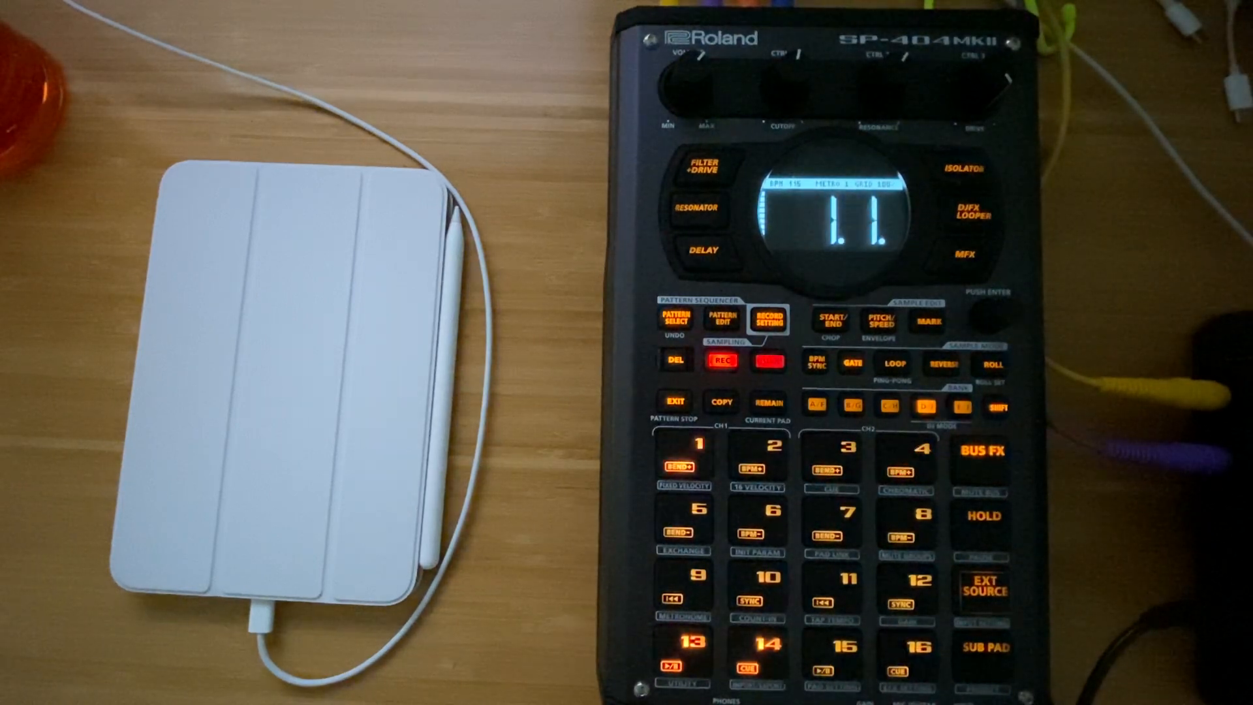
{"action": "left_click", "coordinate": [726, 359]}
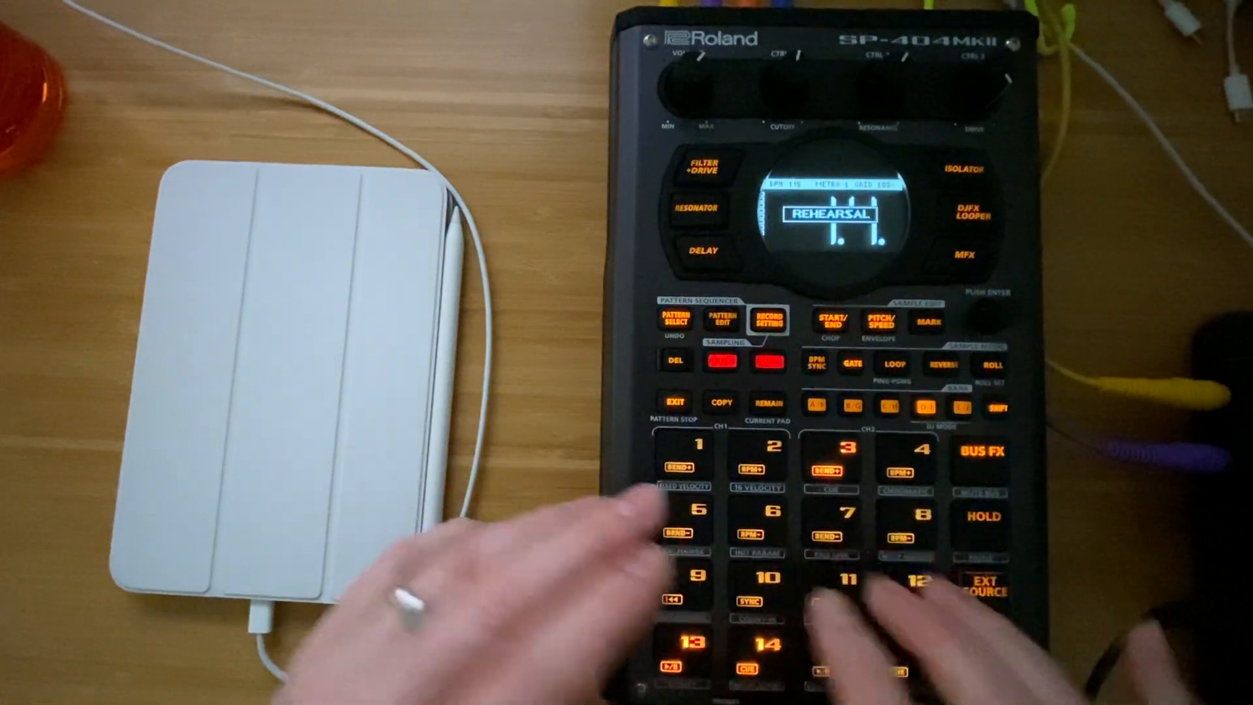
Switch from rehearsal to real recording, stop the take, and view bank D's patterns
{"action": "left_click", "coordinate": [720, 362]}
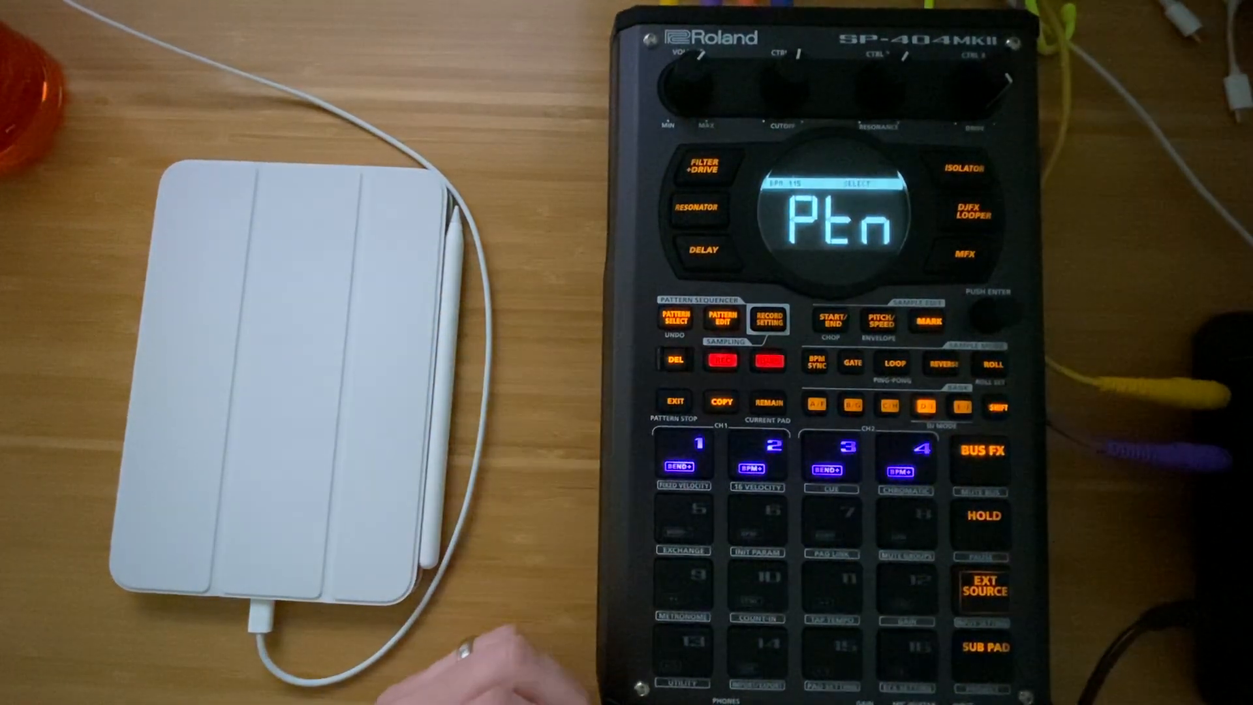
Arm a new recording pass into the chosen pattern and start the piano chords on pad 13
{"action": "left_click", "coordinate": [719, 360]}
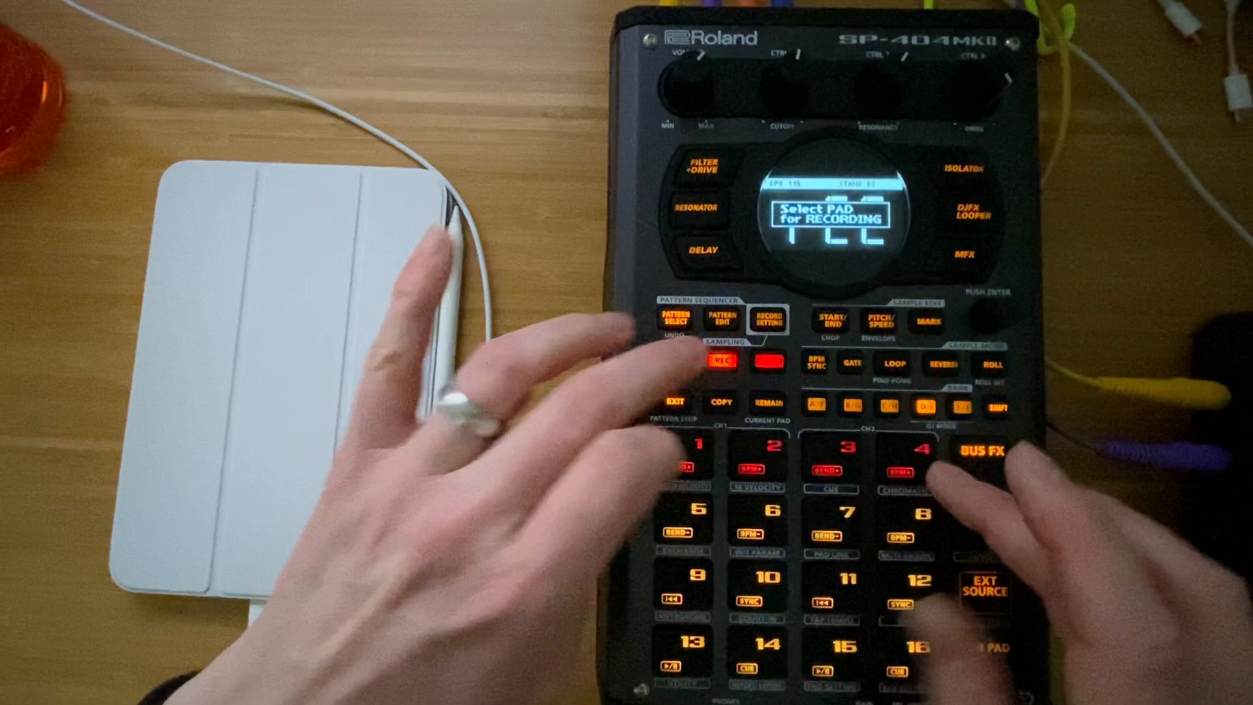
{"action": "left_click", "coordinate": [724, 360]}
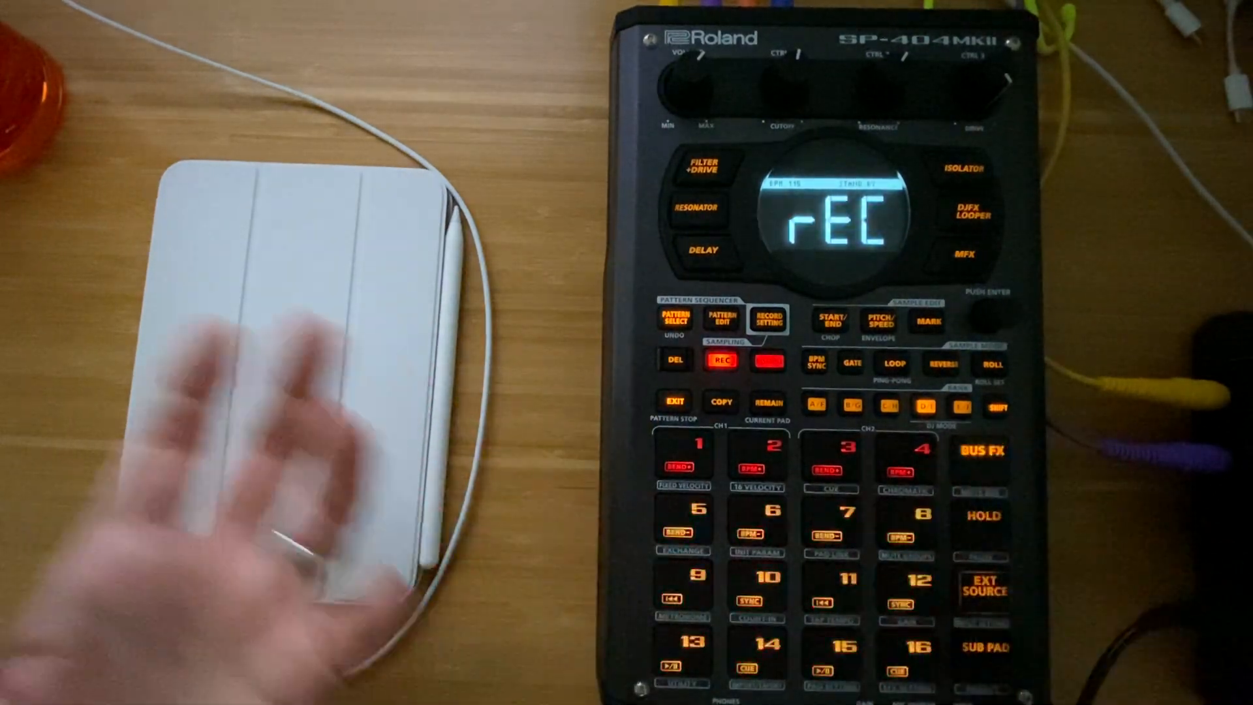
{"action": "left_click", "coordinate": [723, 360]}
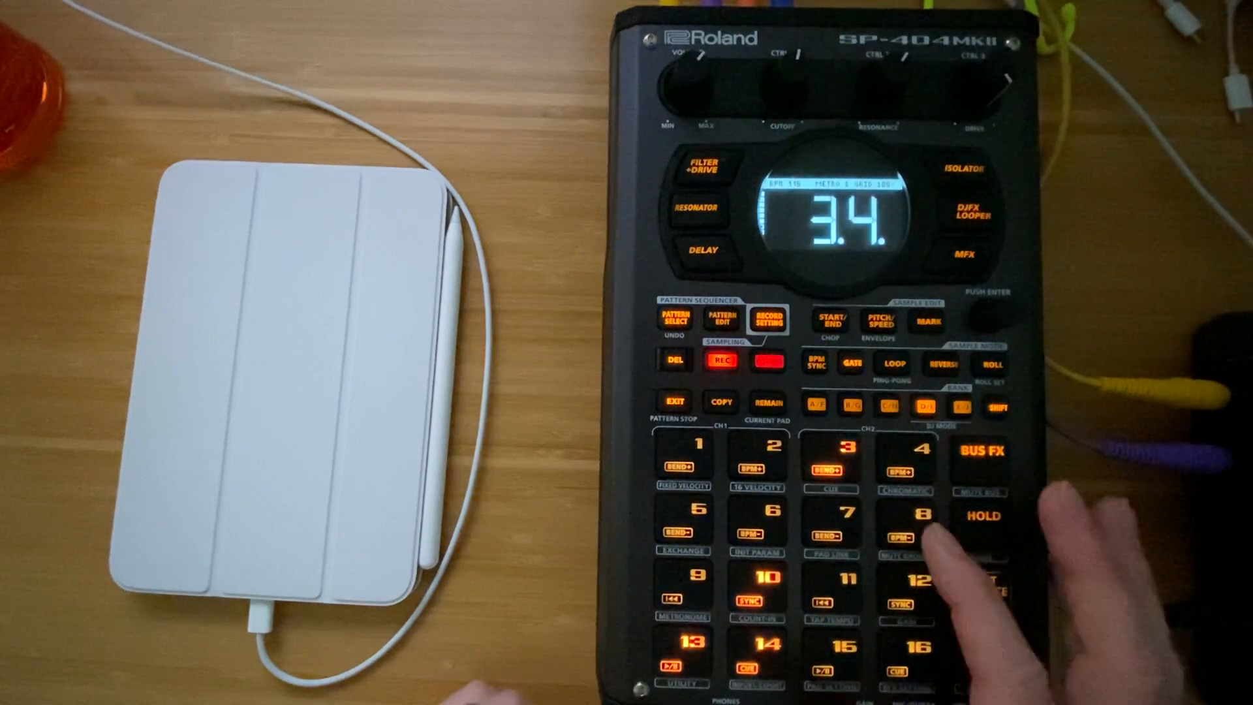
Erase pad D-8's sour notes in Erase Mode as the pattern loops
{"action": "left_click", "coordinate": [673, 360]}
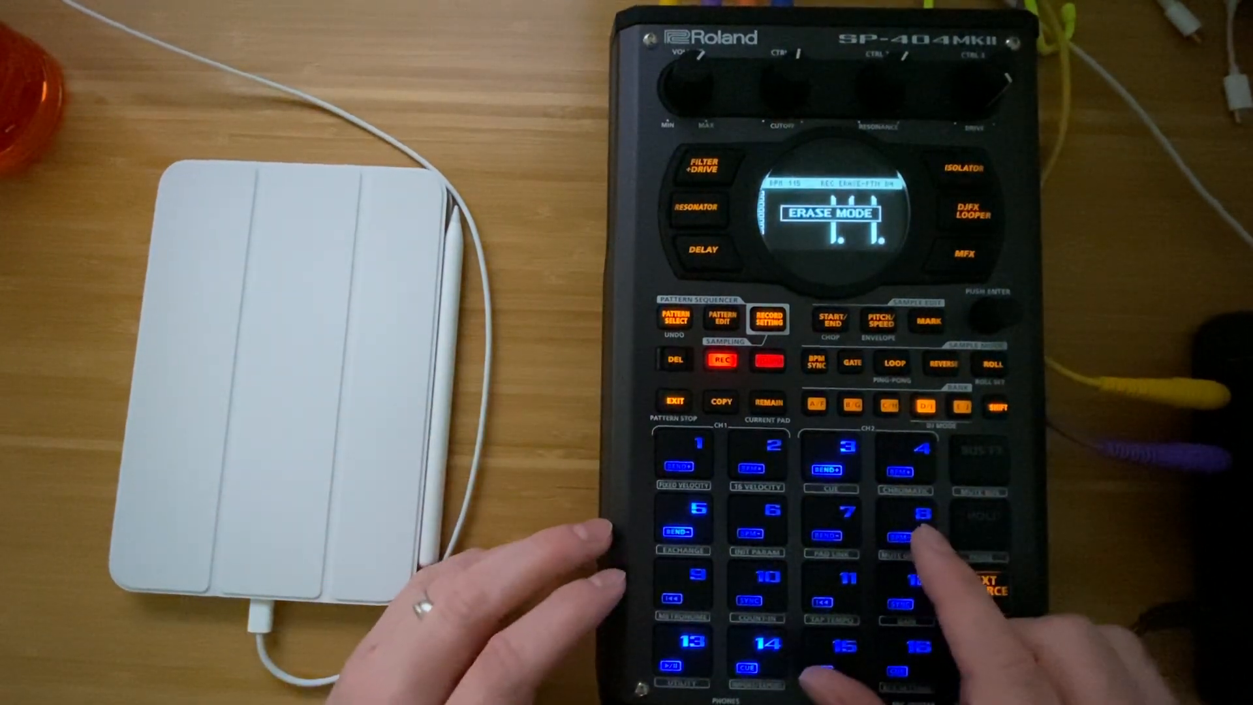
{"action": "left_click", "coordinate": [901, 519]}
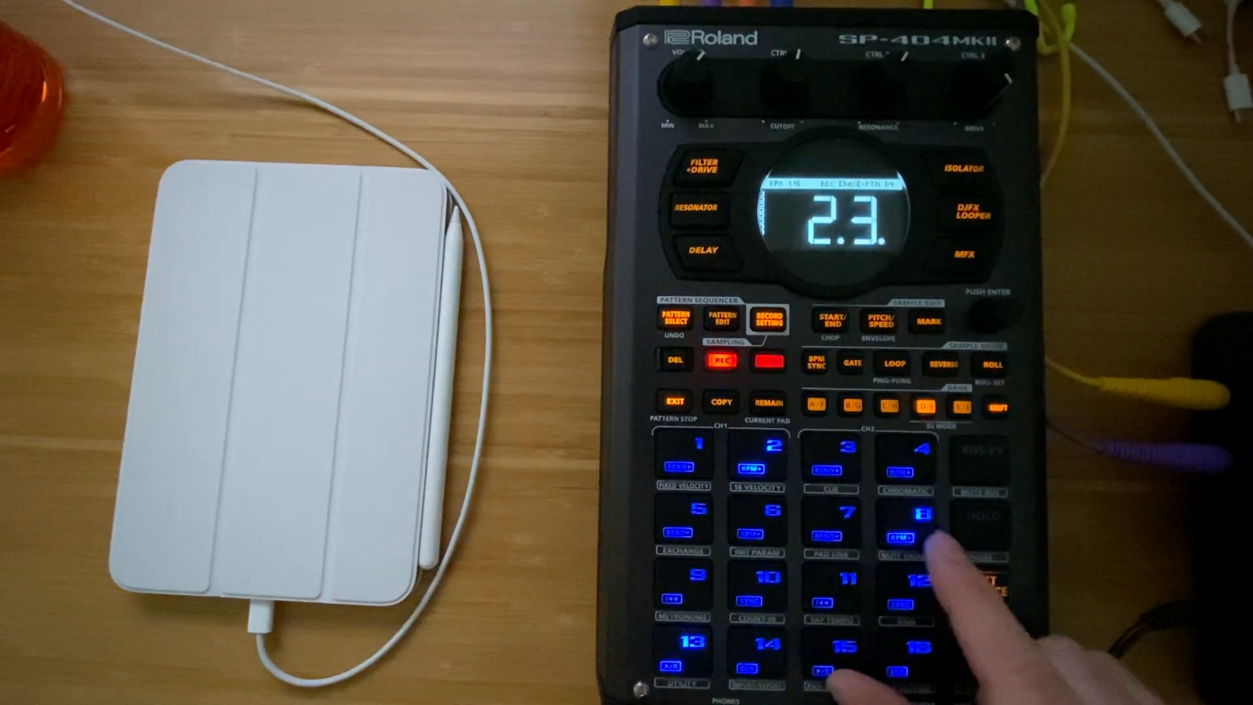
{"action": "left_click", "coordinate": [673, 360]}
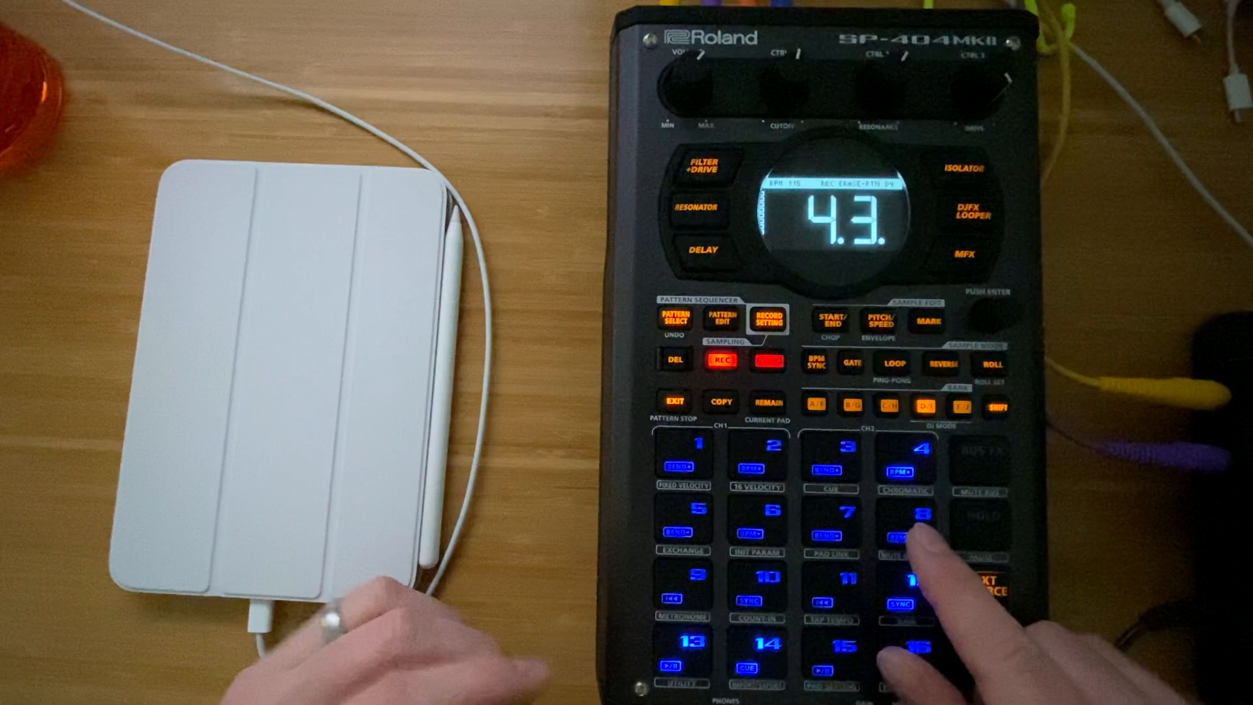
{"action": "left_click", "coordinate": [903, 527]}
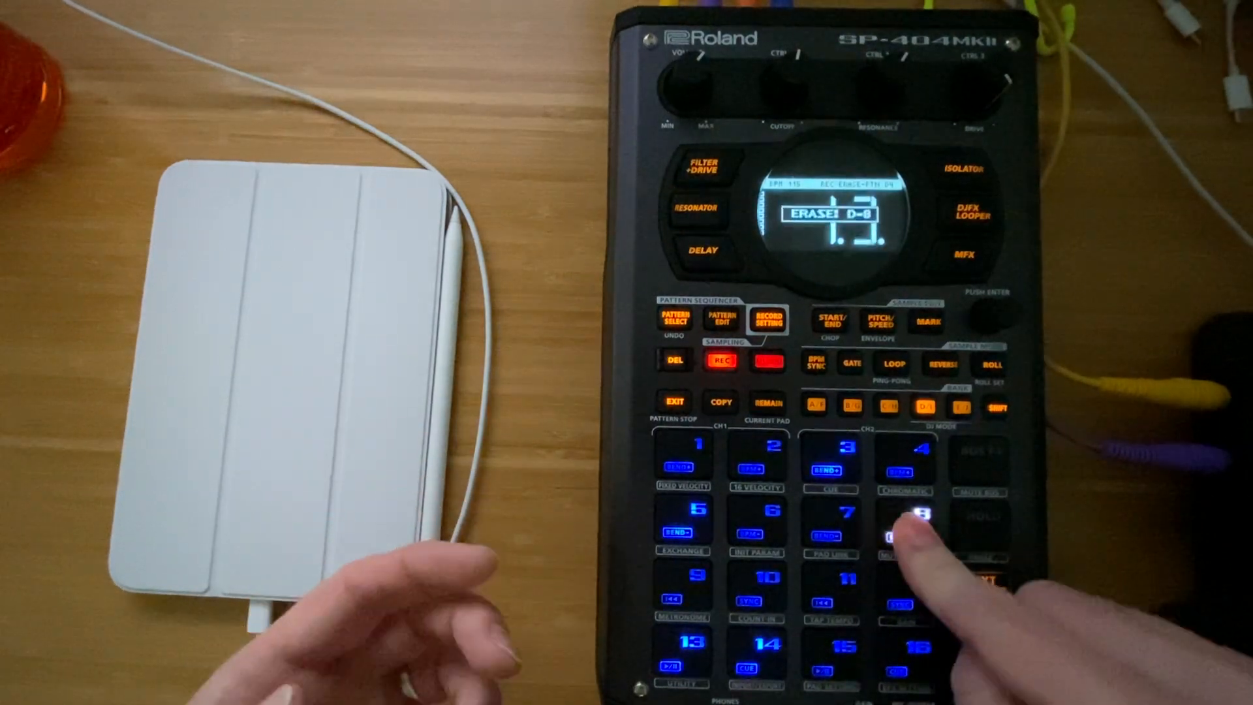
{"action": "left_click", "coordinate": [901, 515]}
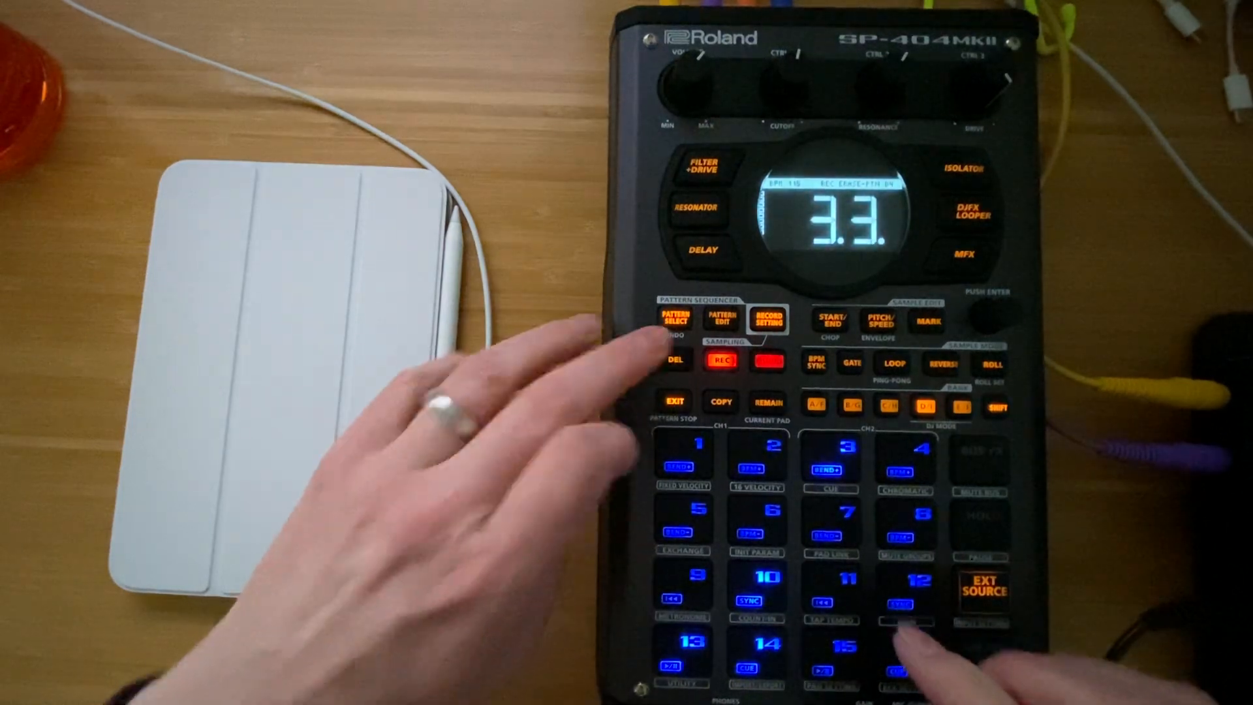
{"action": "left_click", "coordinate": [720, 362]}
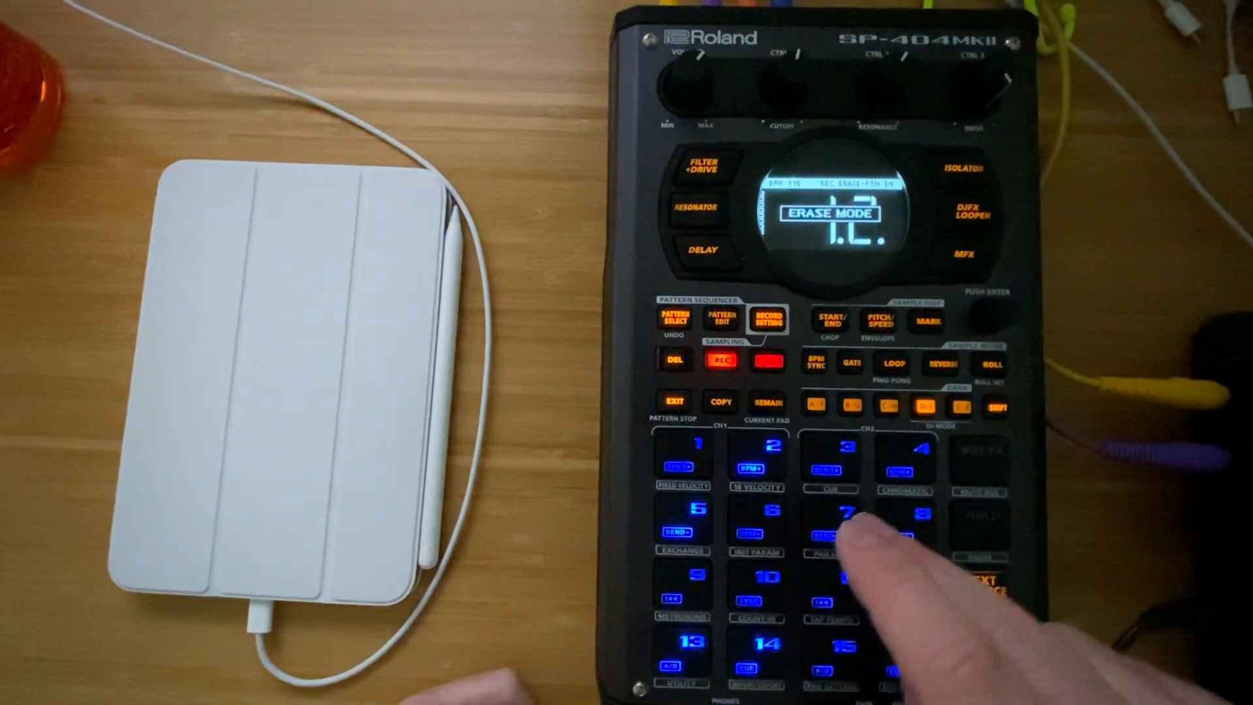
Exit Erase Mode and let the corrected pattern keep looping
{"action": "left_click", "coordinate": [844, 520]}
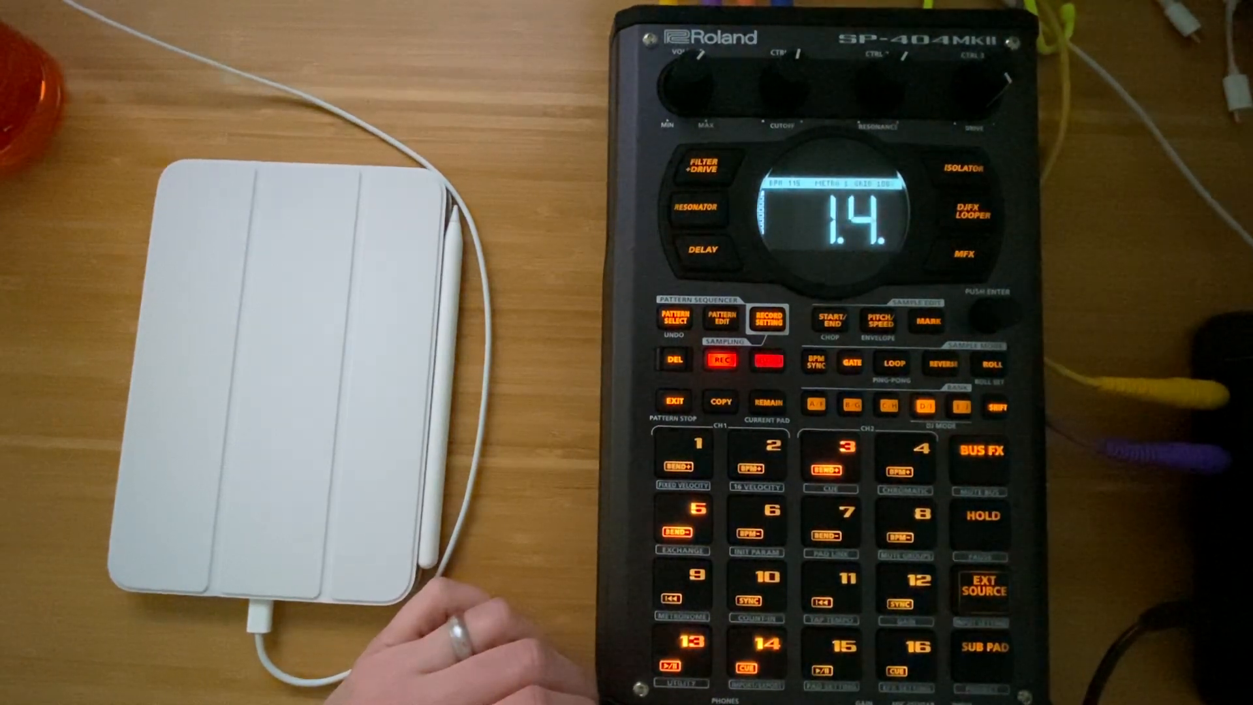
{"action": "left_click", "coordinate": [773, 444]}
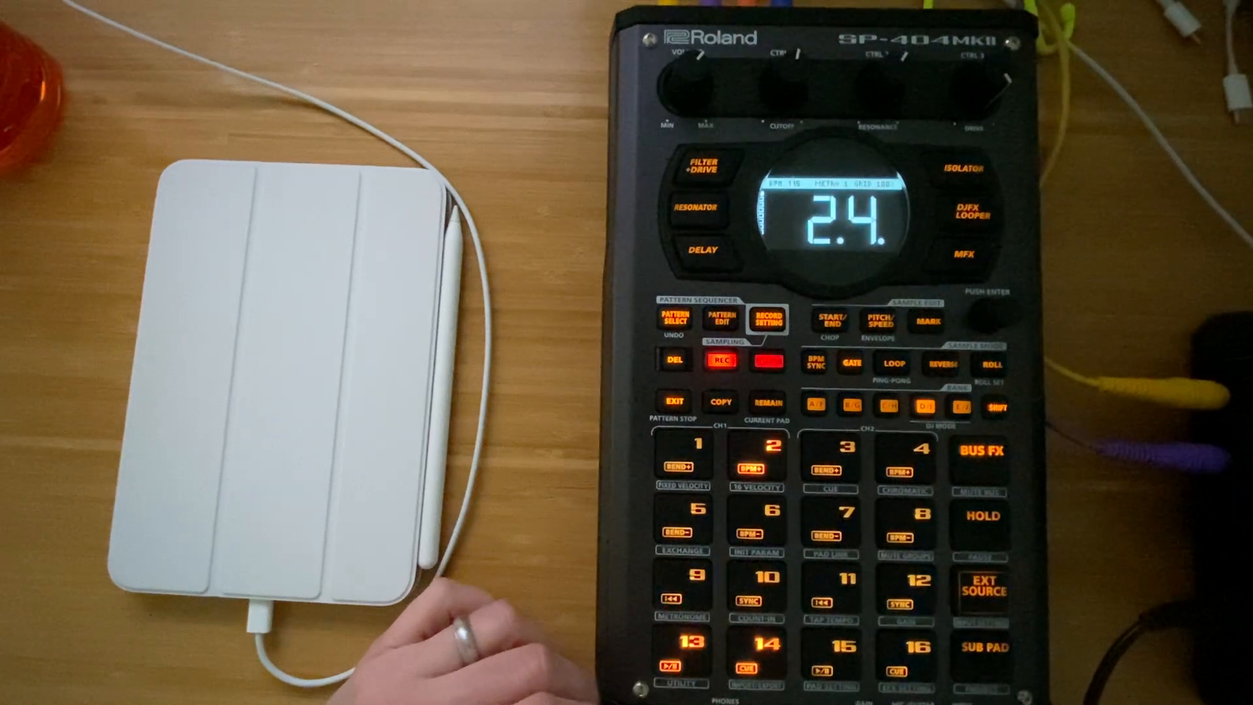